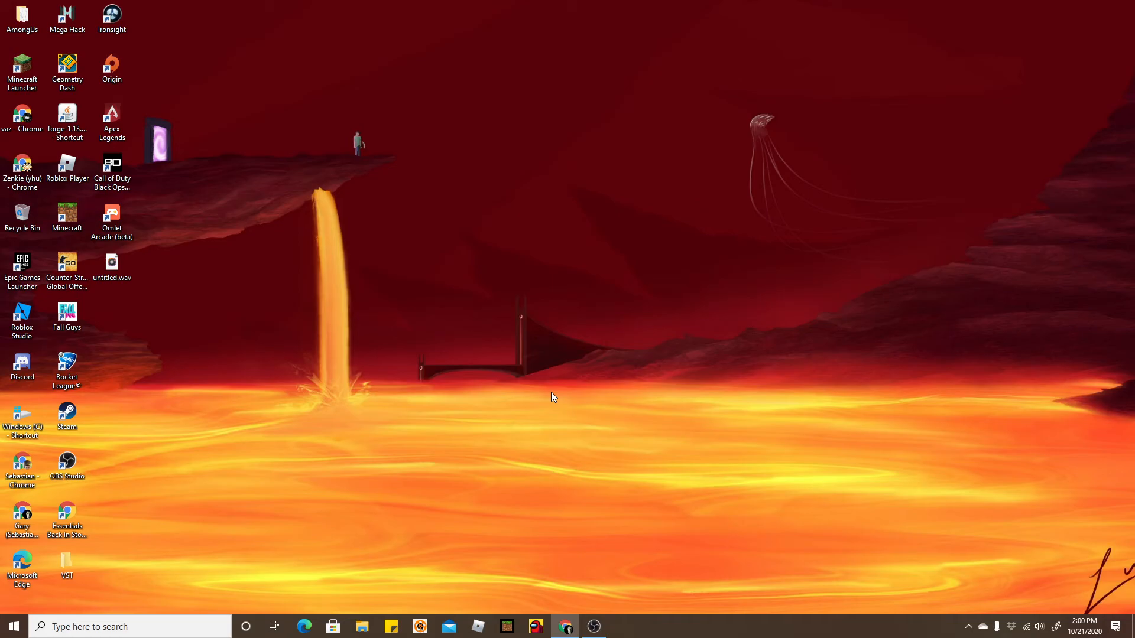
mouse_move(447, 500)
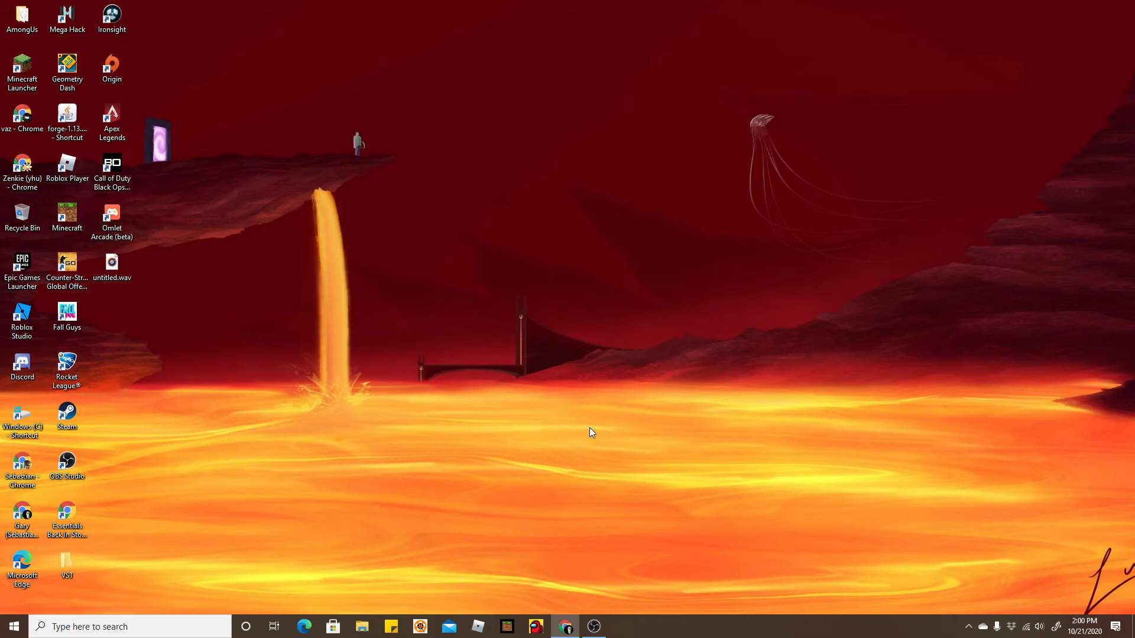
mouse_move(567, 625)
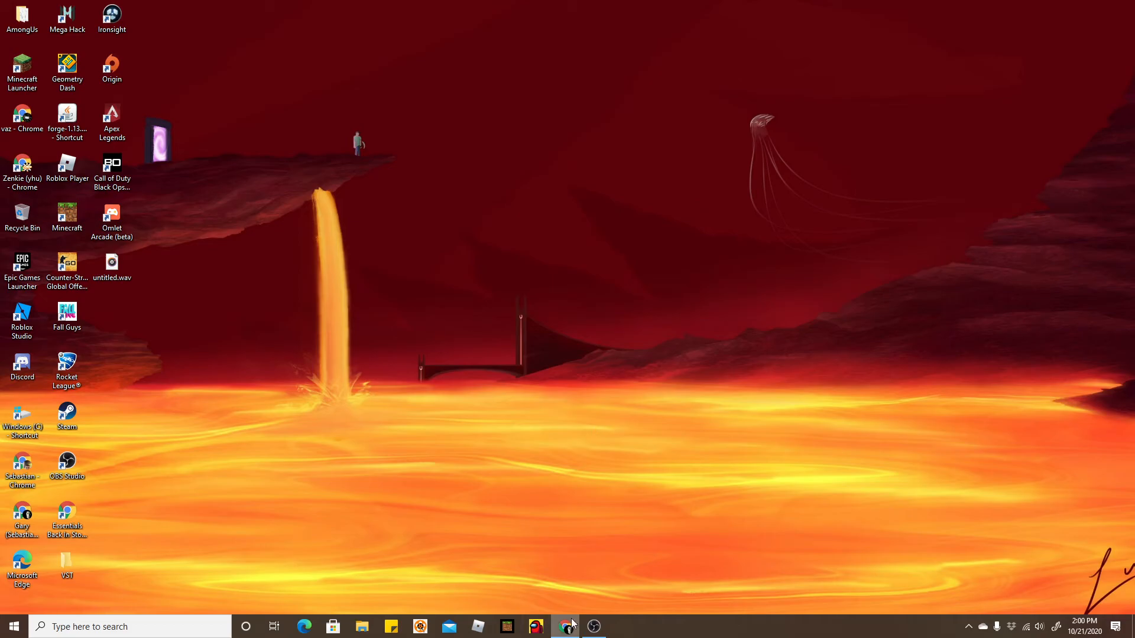
Open a new Chrome window from the taskbar and maximize it.
right_click(564, 626)
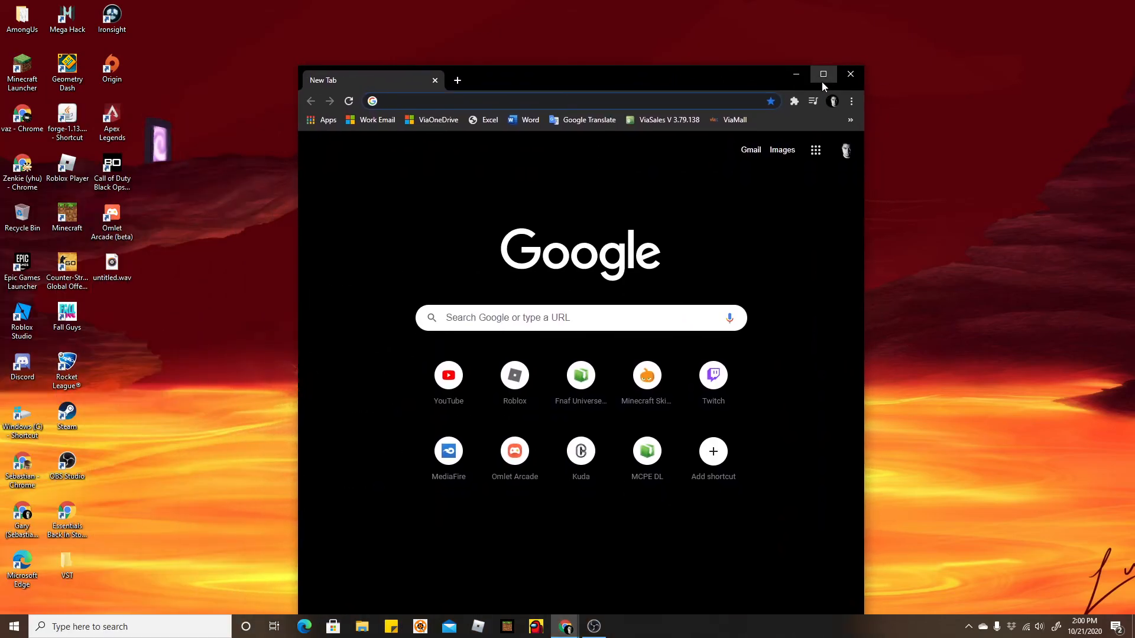
left_click(822, 74)
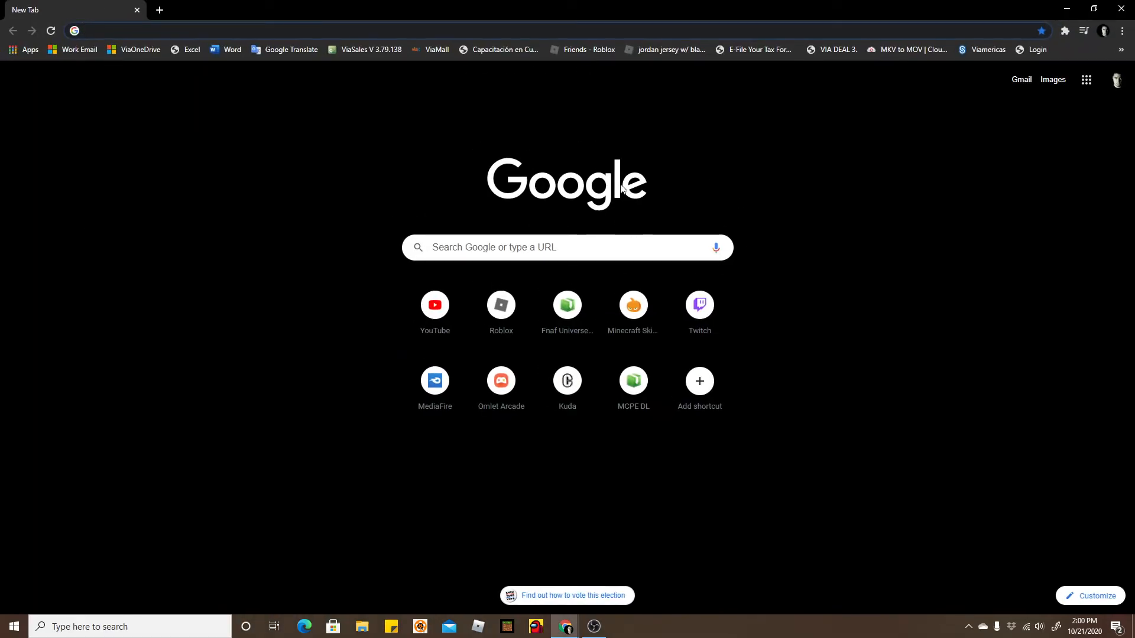
mouse_move(376, 24)
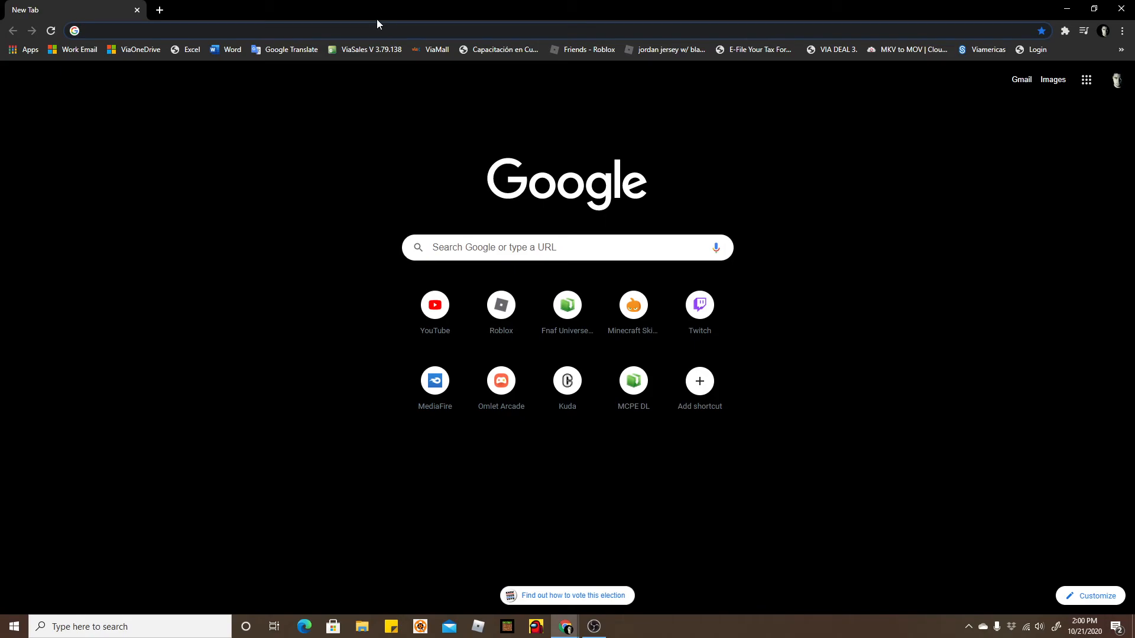
Go to the MediaFire page for JavaUI v0.4 and download the 4.5MB pack.
left_click(435, 380)
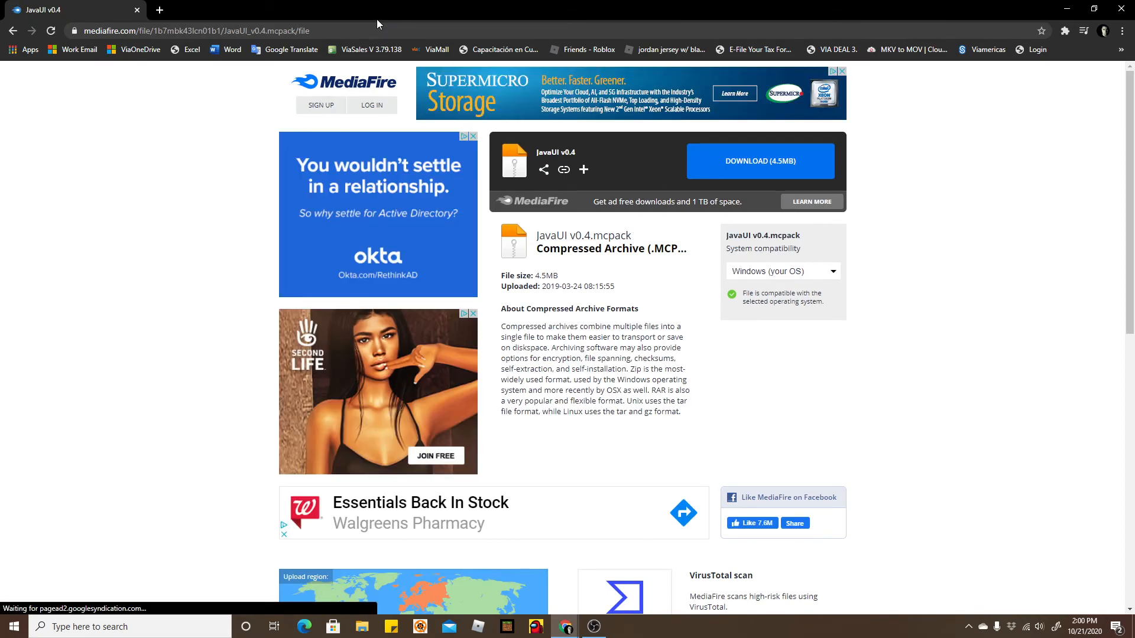
scroll("down", 3)
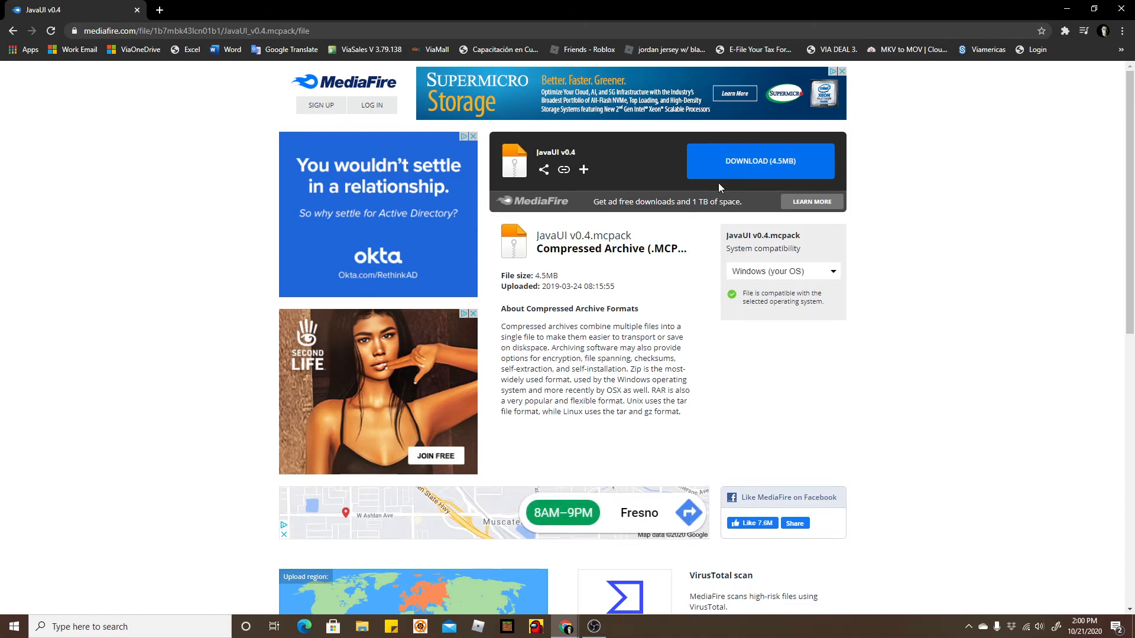
left_click(759, 161)
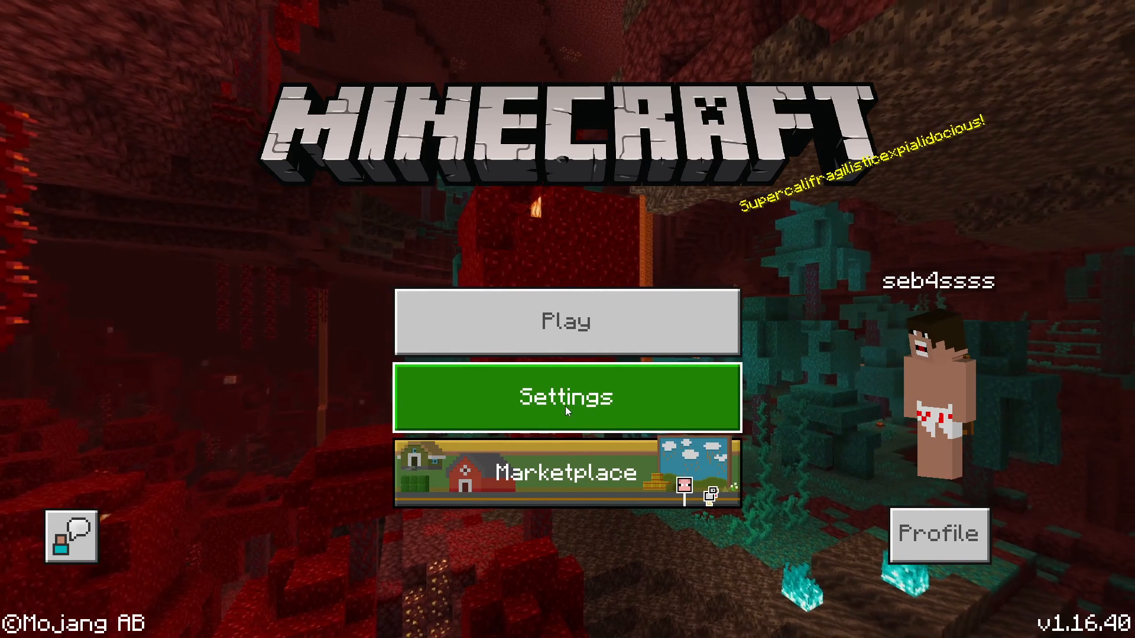
Activate the JavaUI pack under Settings > Global Resources.
left_click(566, 398)
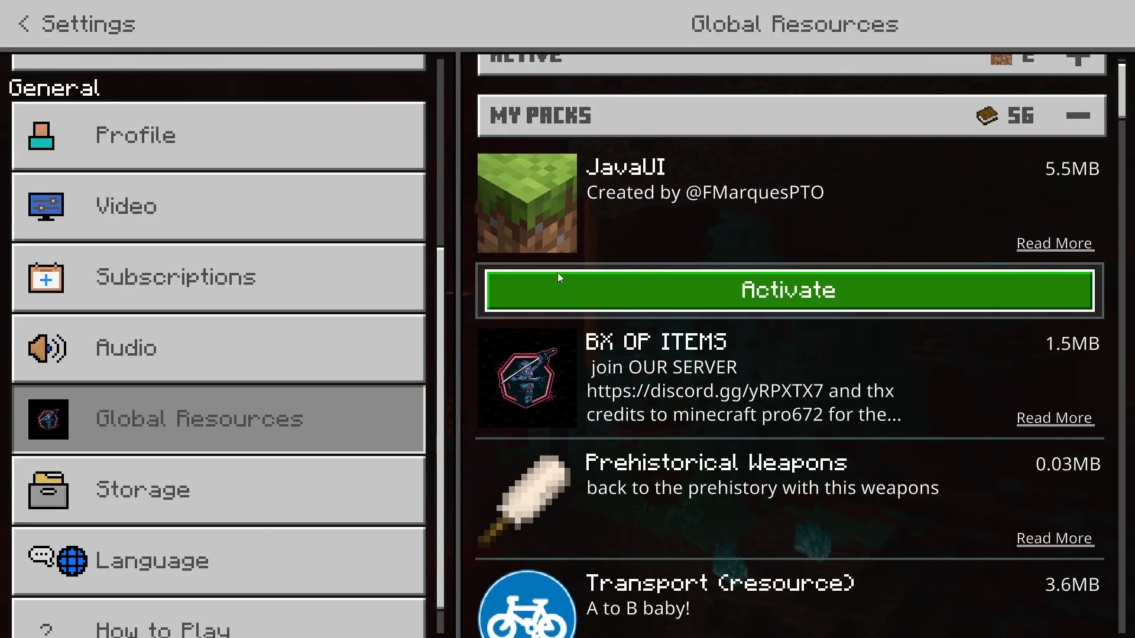
left_click(790, 290)
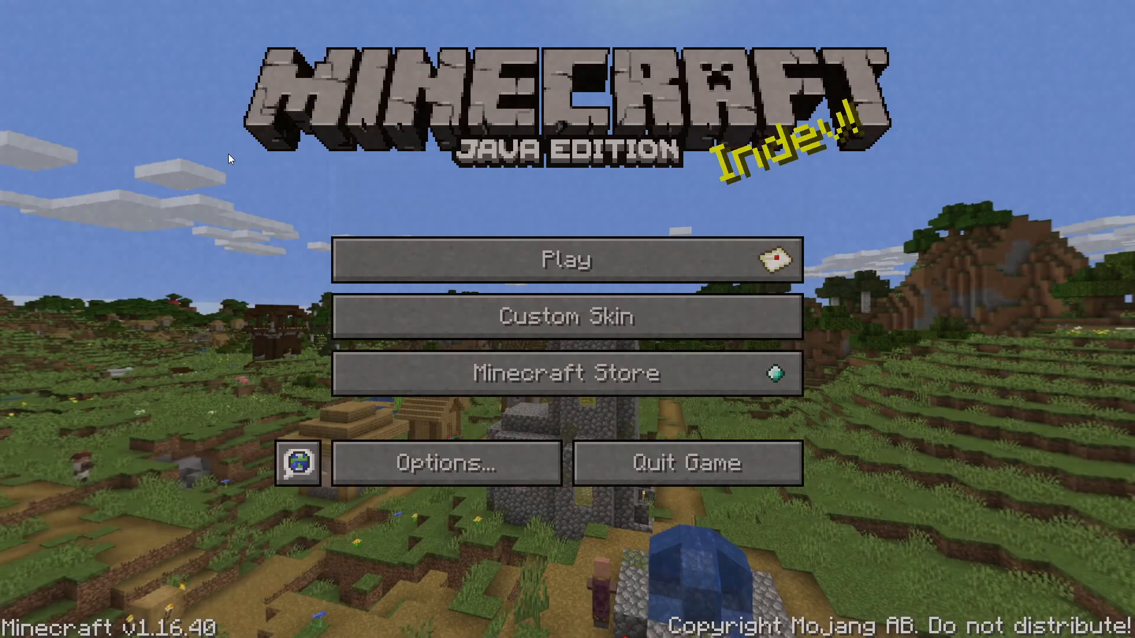
mouse_move(632, 221)
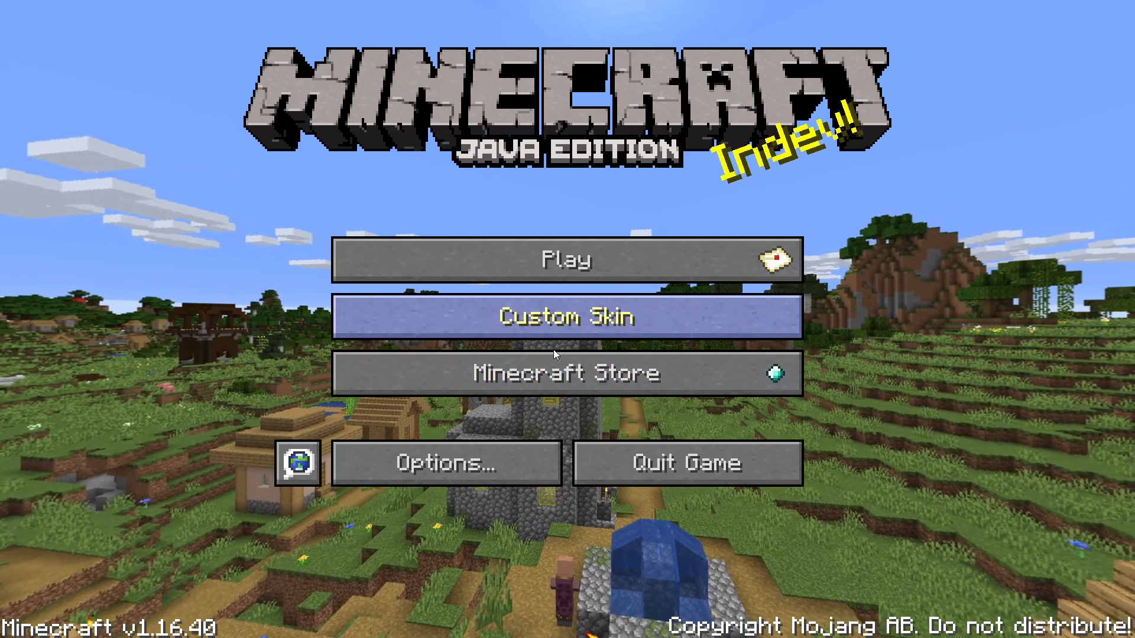
mouse_move(553, 428)
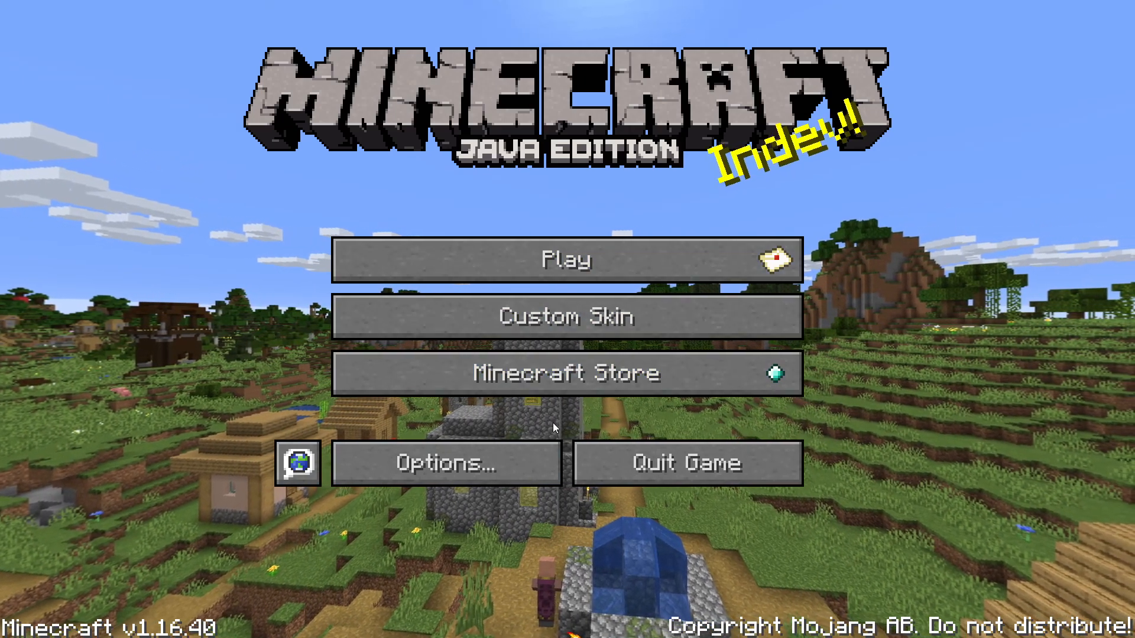
left_click(567, 258)
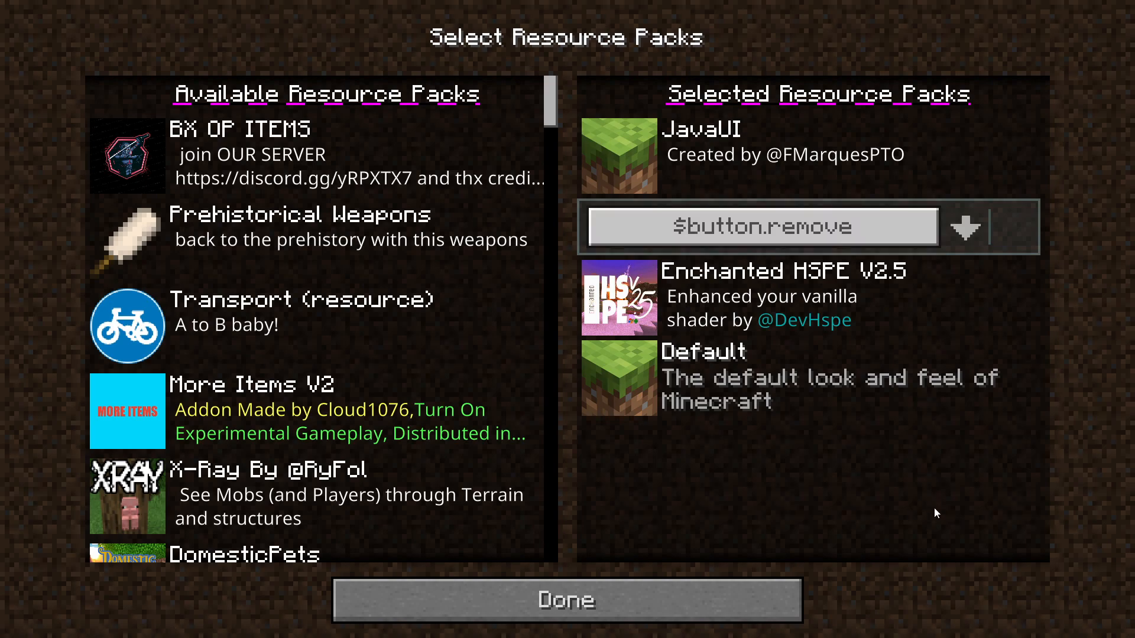
left_click(565, 599)
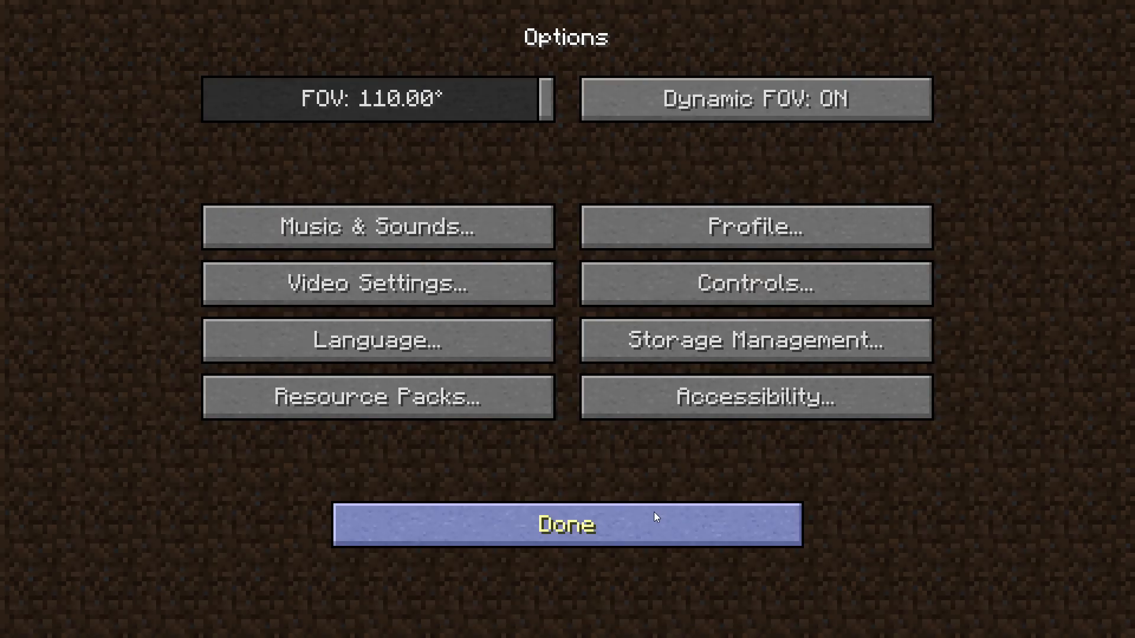
left_click(566, 524)
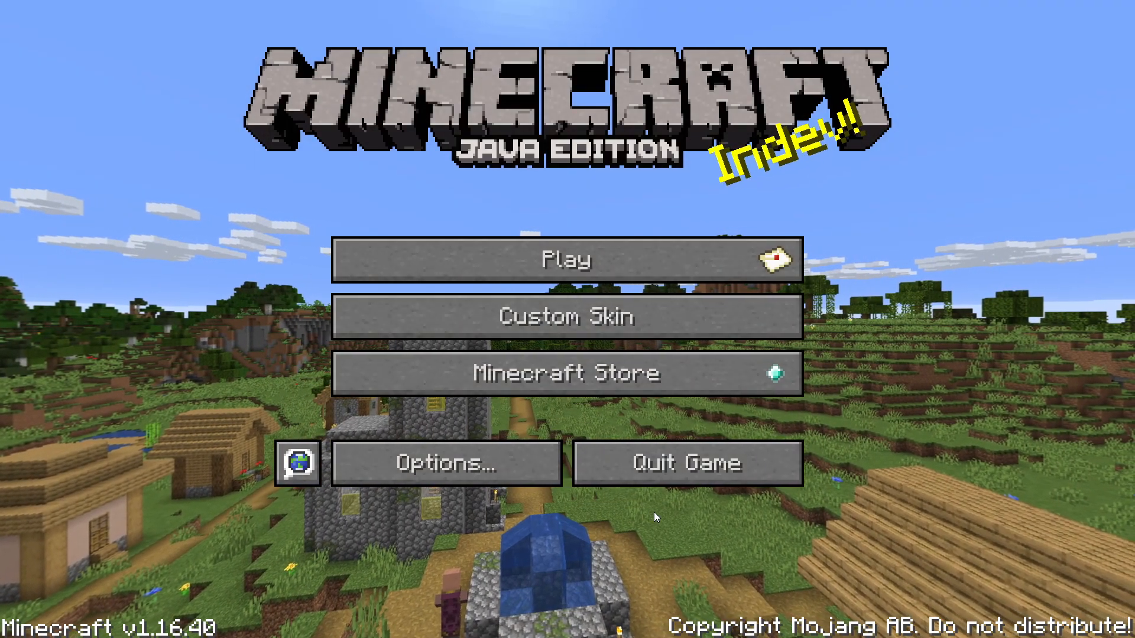
Load a world, view the inventory's Equipment tab, close it and walk forward.
left_click(566, 259)
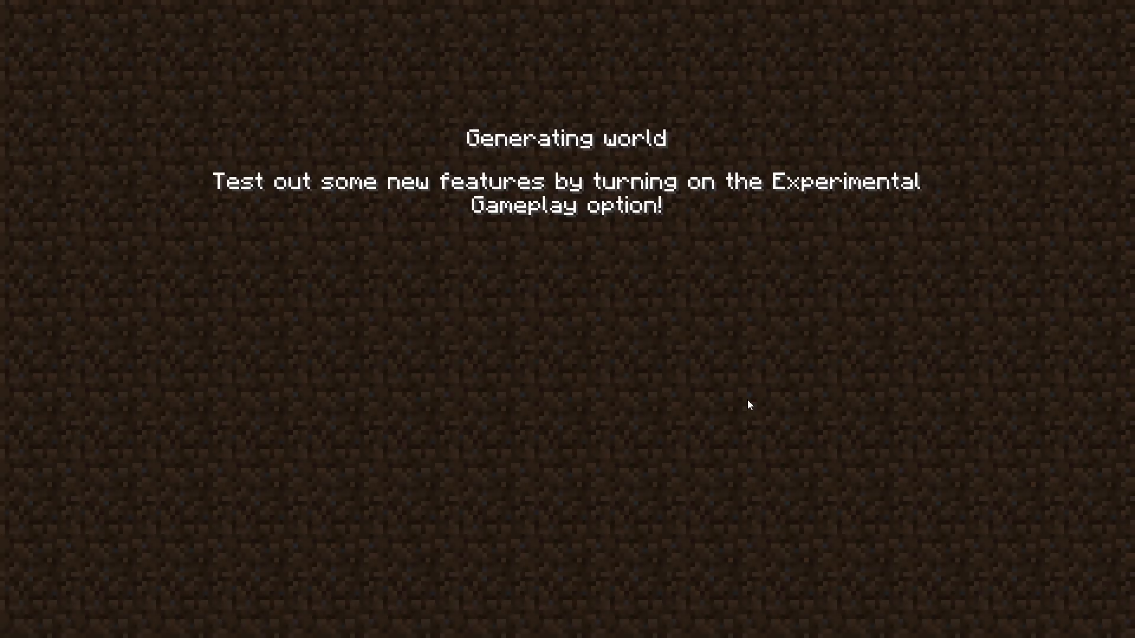
mouse_move(709, 391)
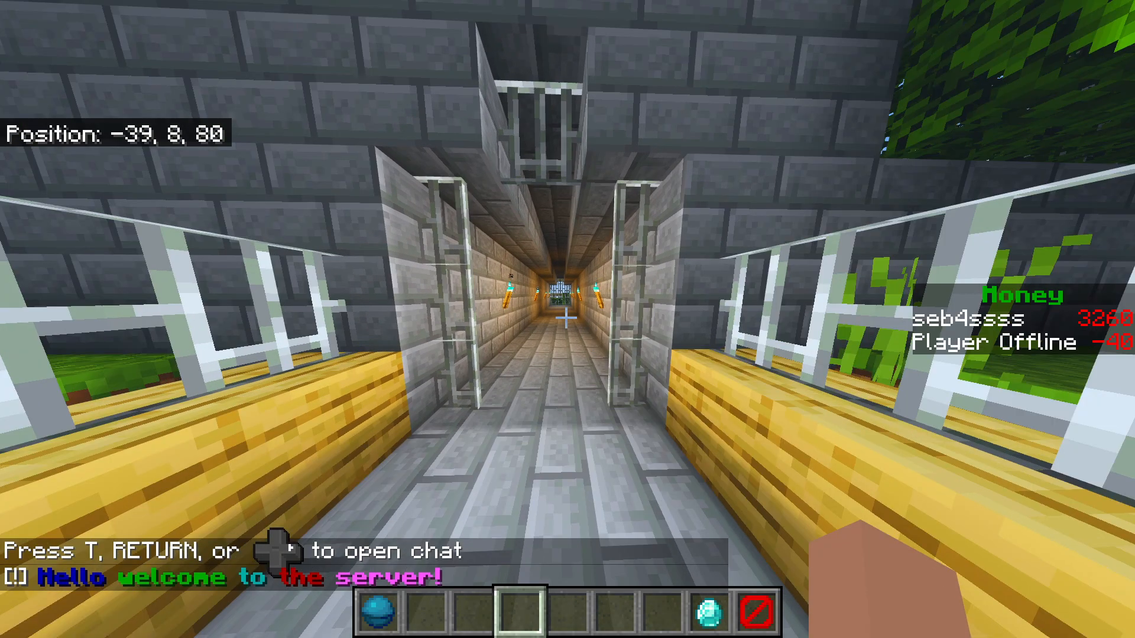
key("e")
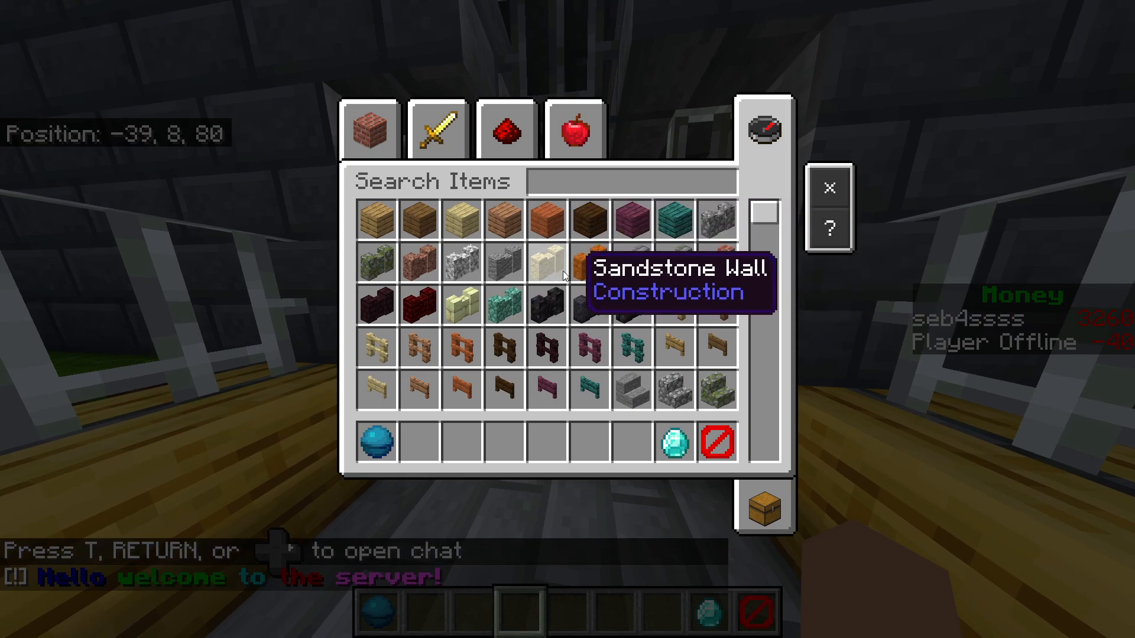
left_click(437, 129)
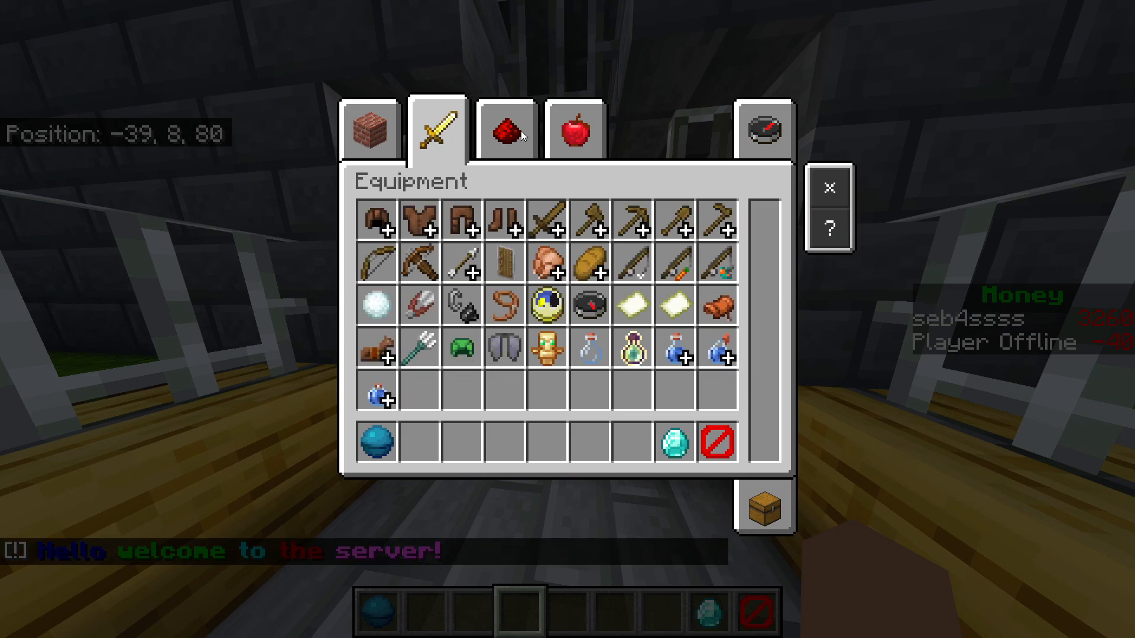
left_click(574, 130)
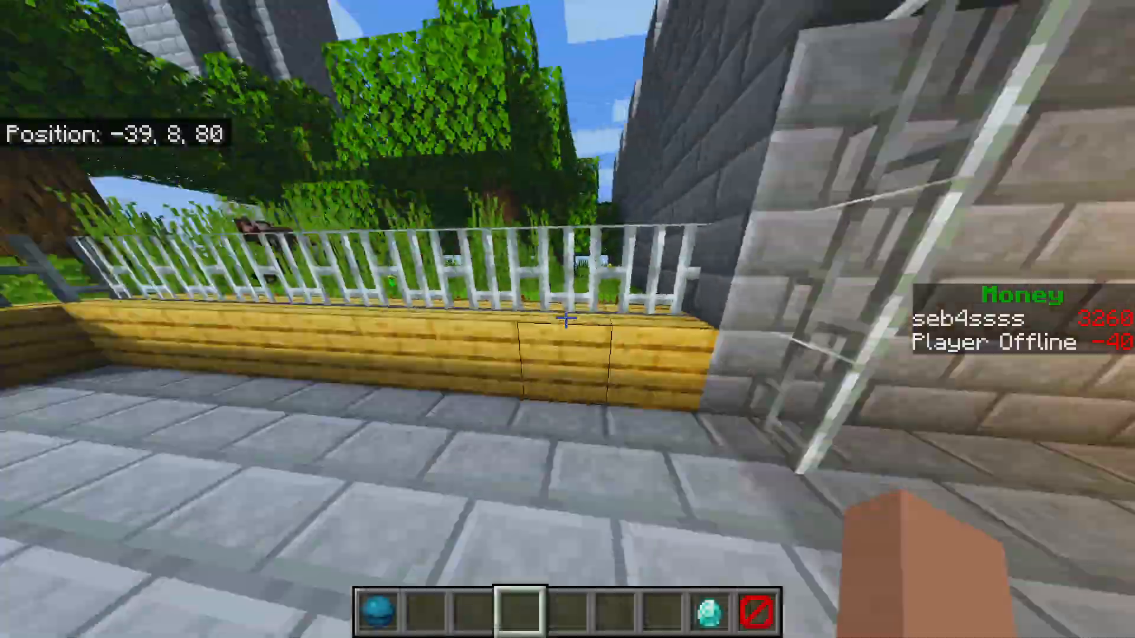
key("w")
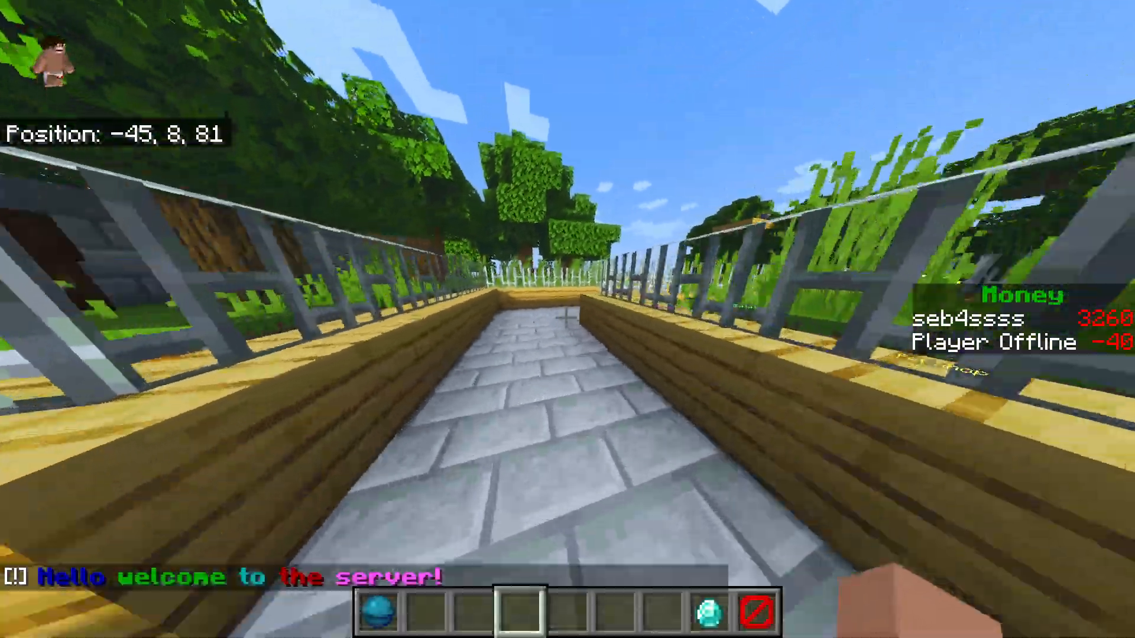